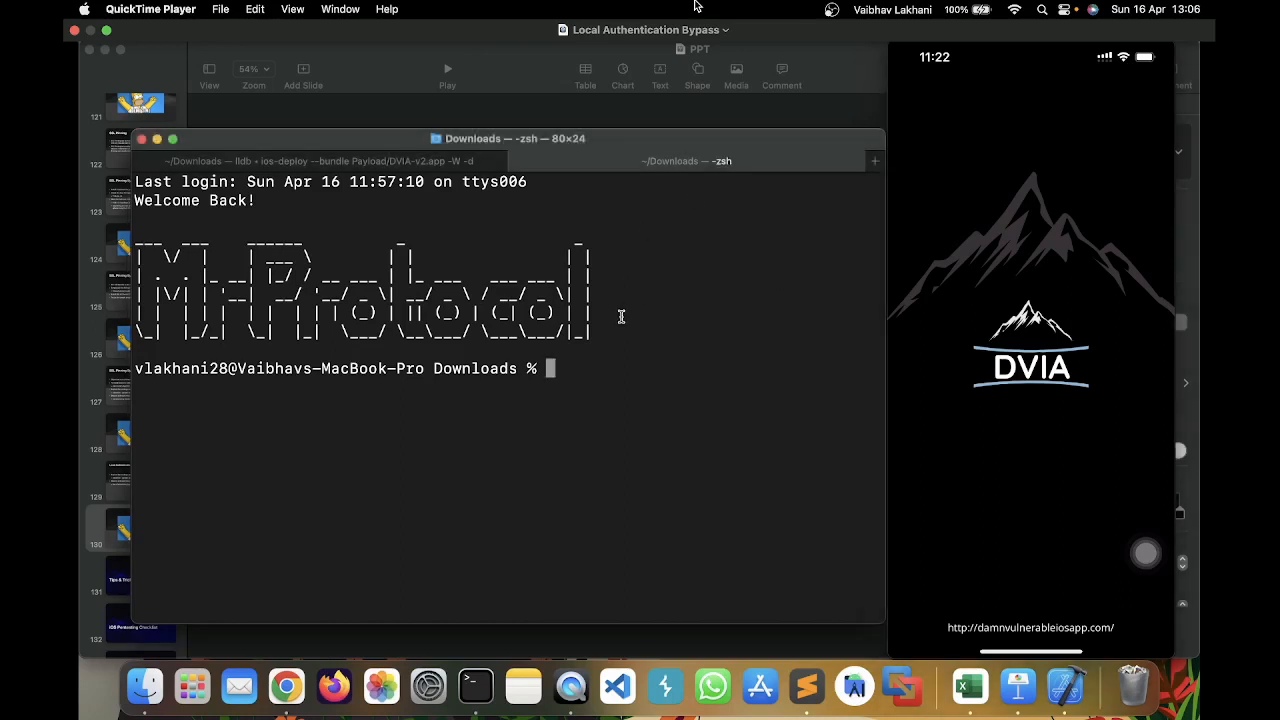
Run 'objection explore' to attach Objection to the running DVIA-v2 app over USB.
text(objection explore)
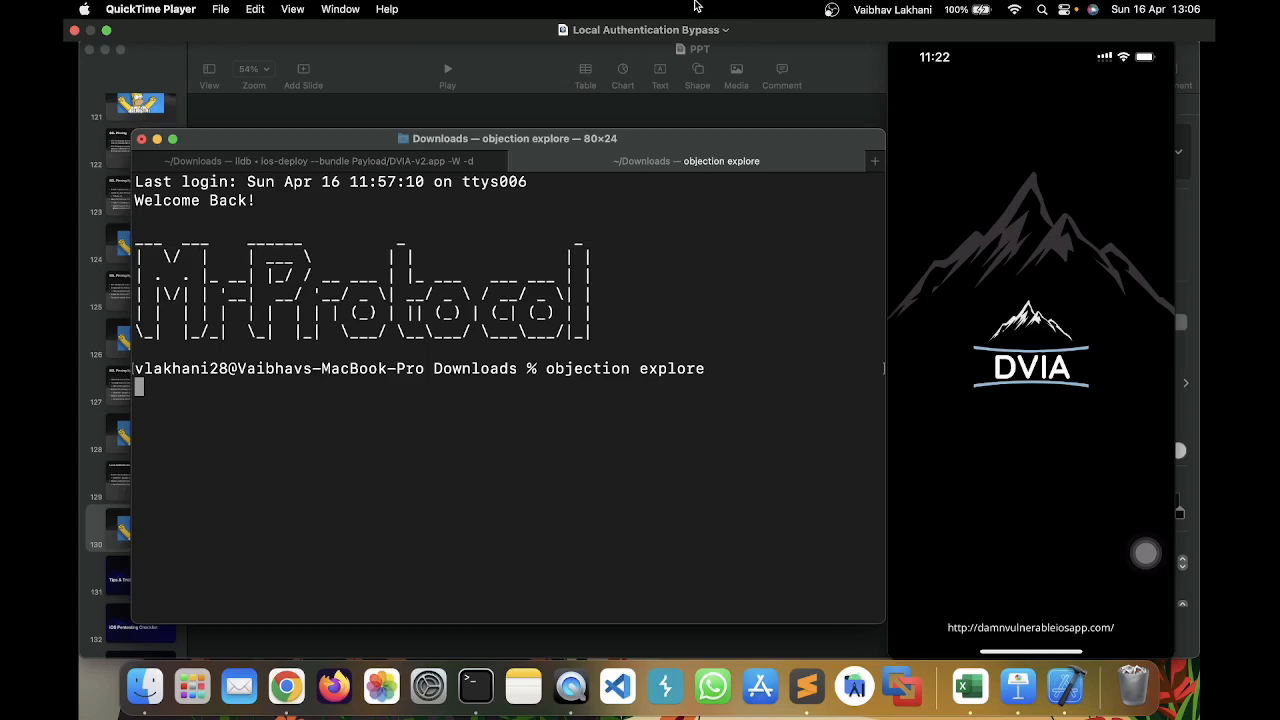
key(Return)
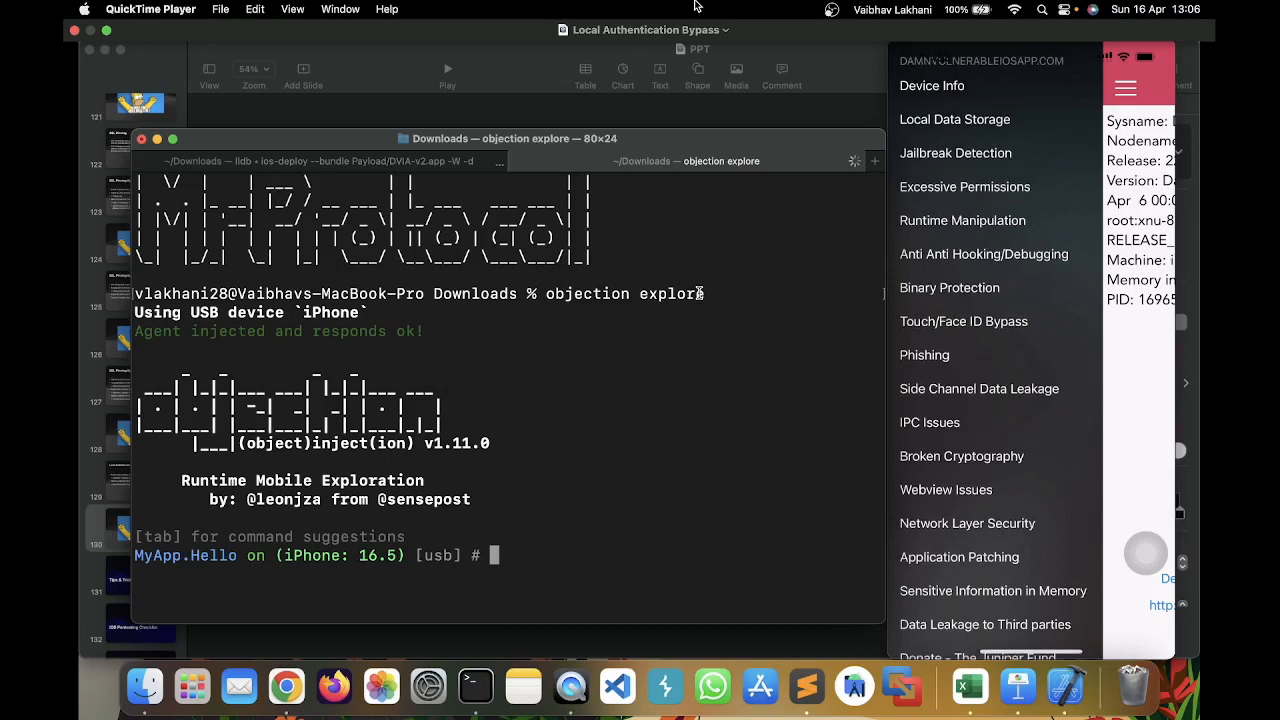
Open the Touch/Face ID Bypass challenge from the DVIA-v2 side menu.
click(963, 321)
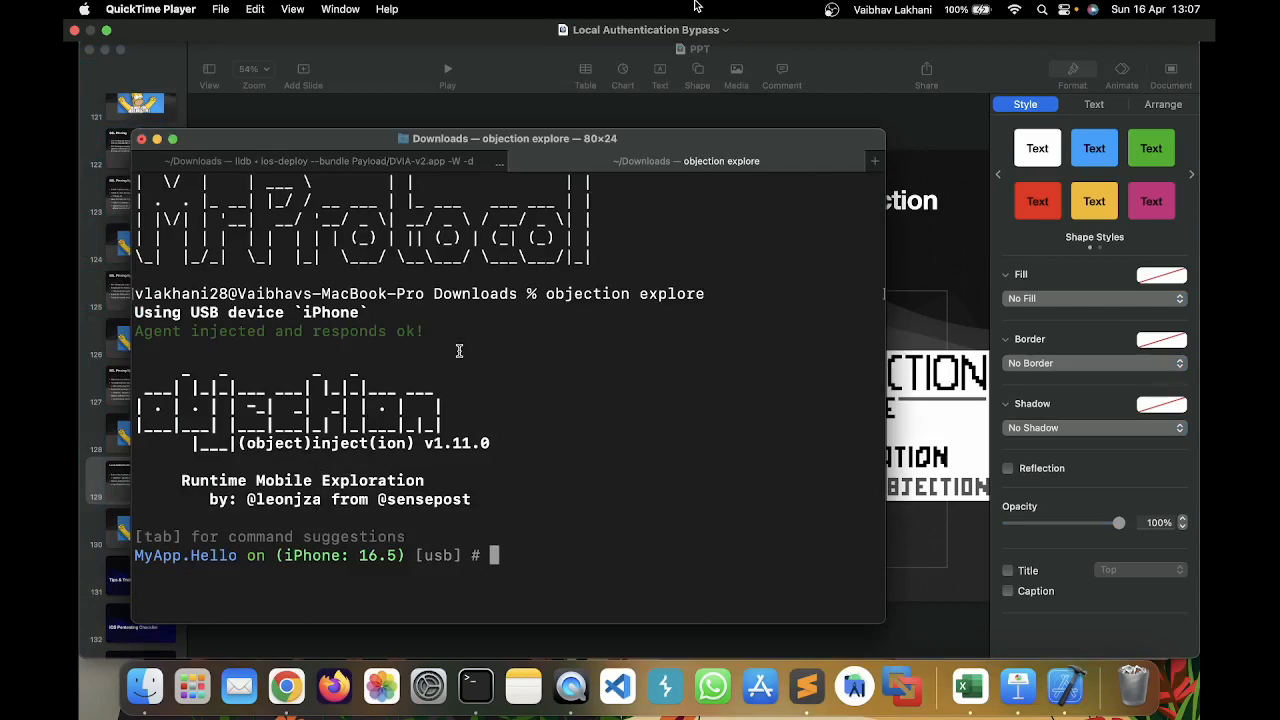
mouse_move(573, 685)
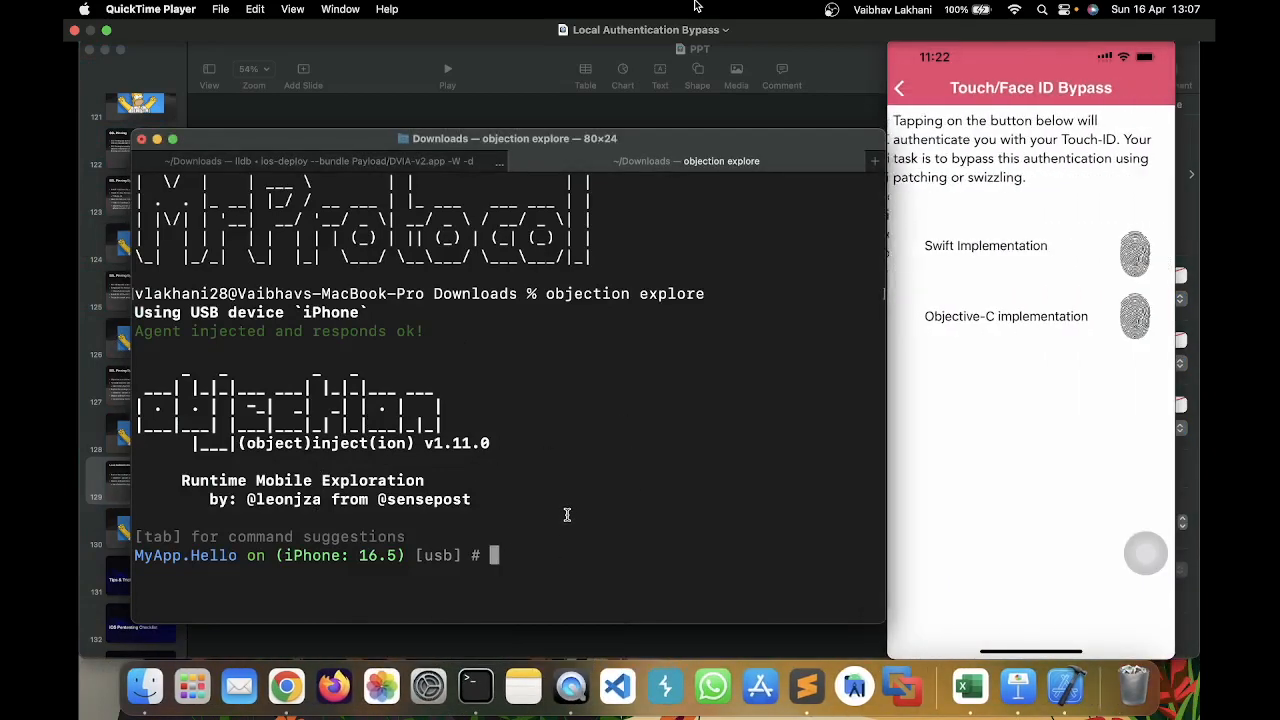
Run 'ios ui biometrics_bypass', then allow Face ID and trigger an implementation's check.
text(ios ui biometrics_bypass)
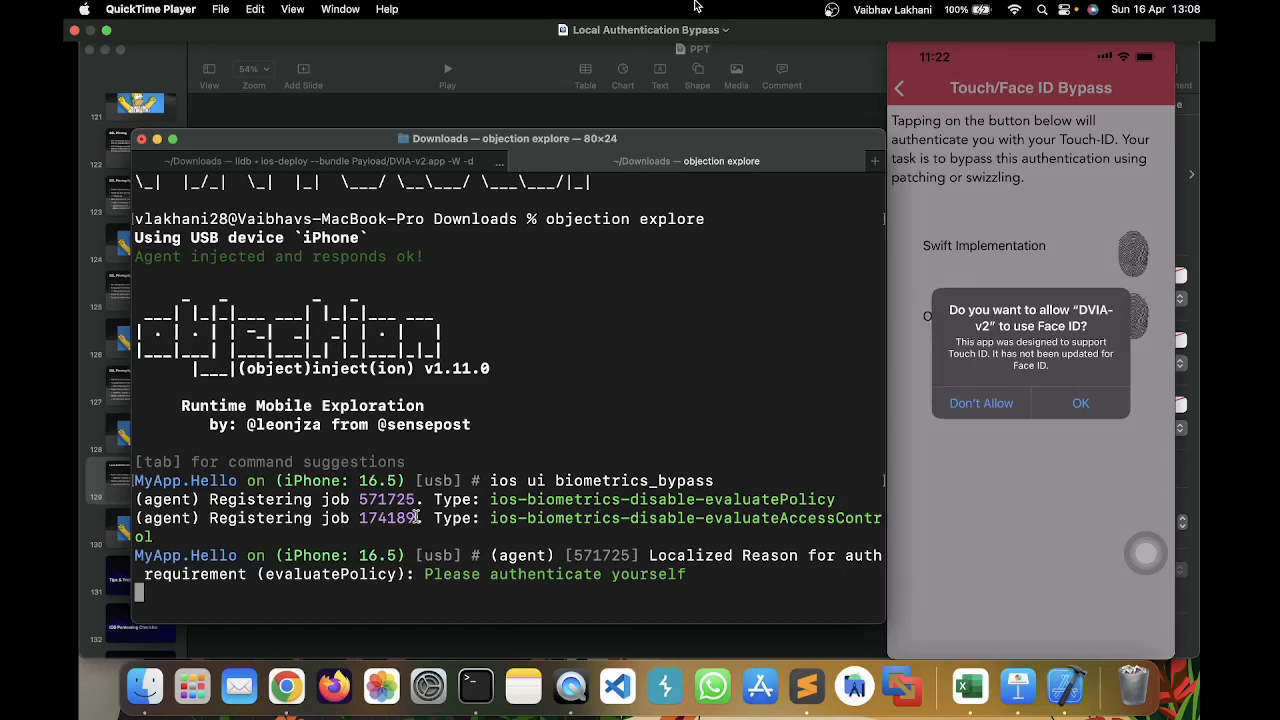
click(1080, 403)
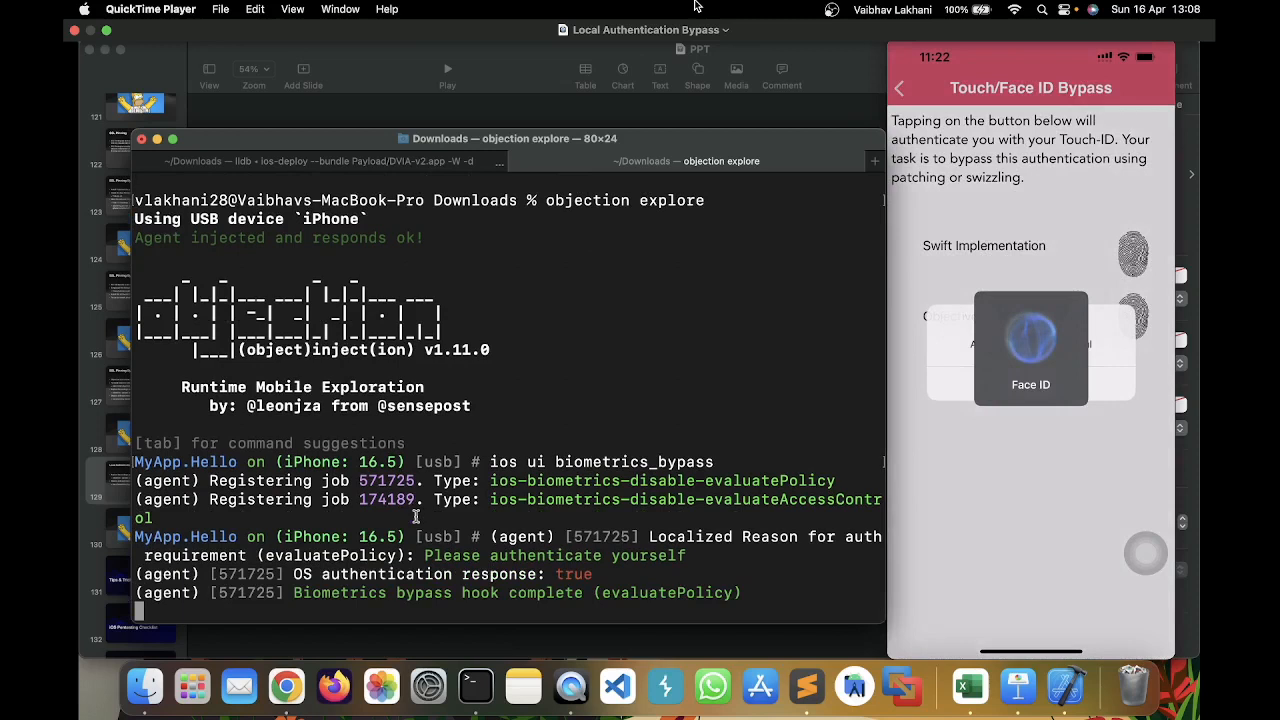
click(1030, 348)
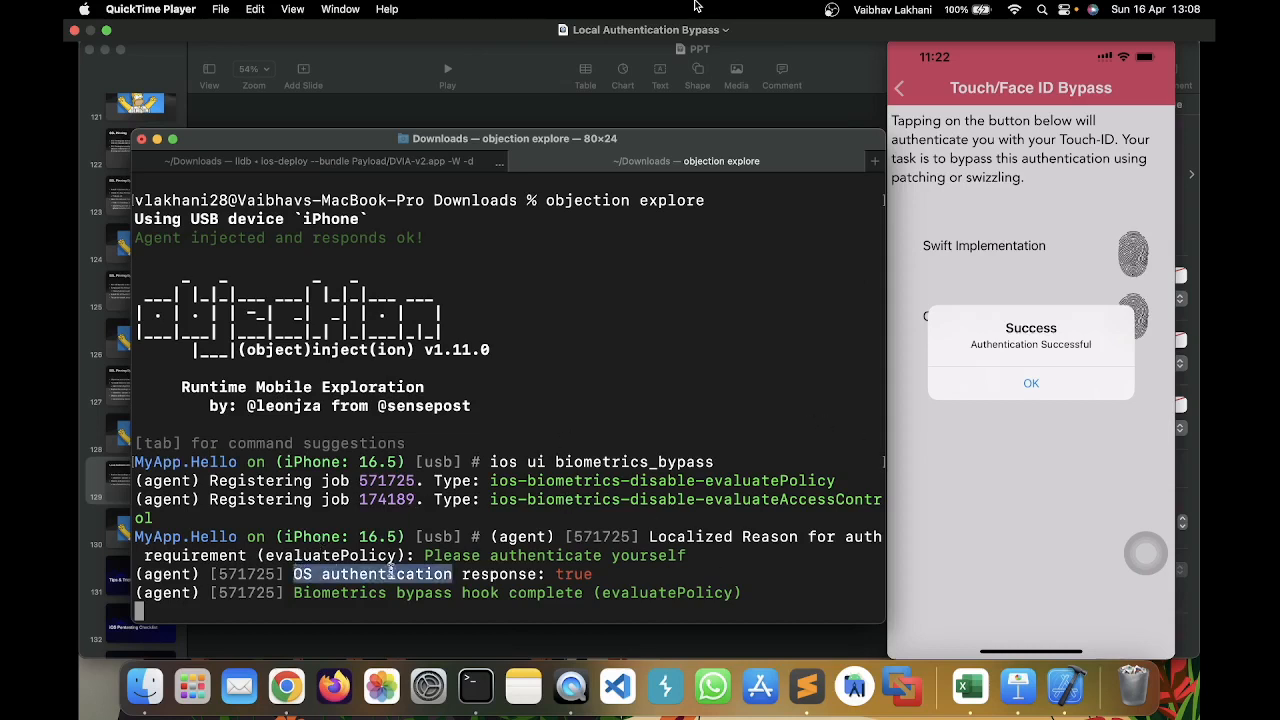
Highlight the OS authentication response line and rerun the Face ID check twice.
drag(291, 574, 591, 574)
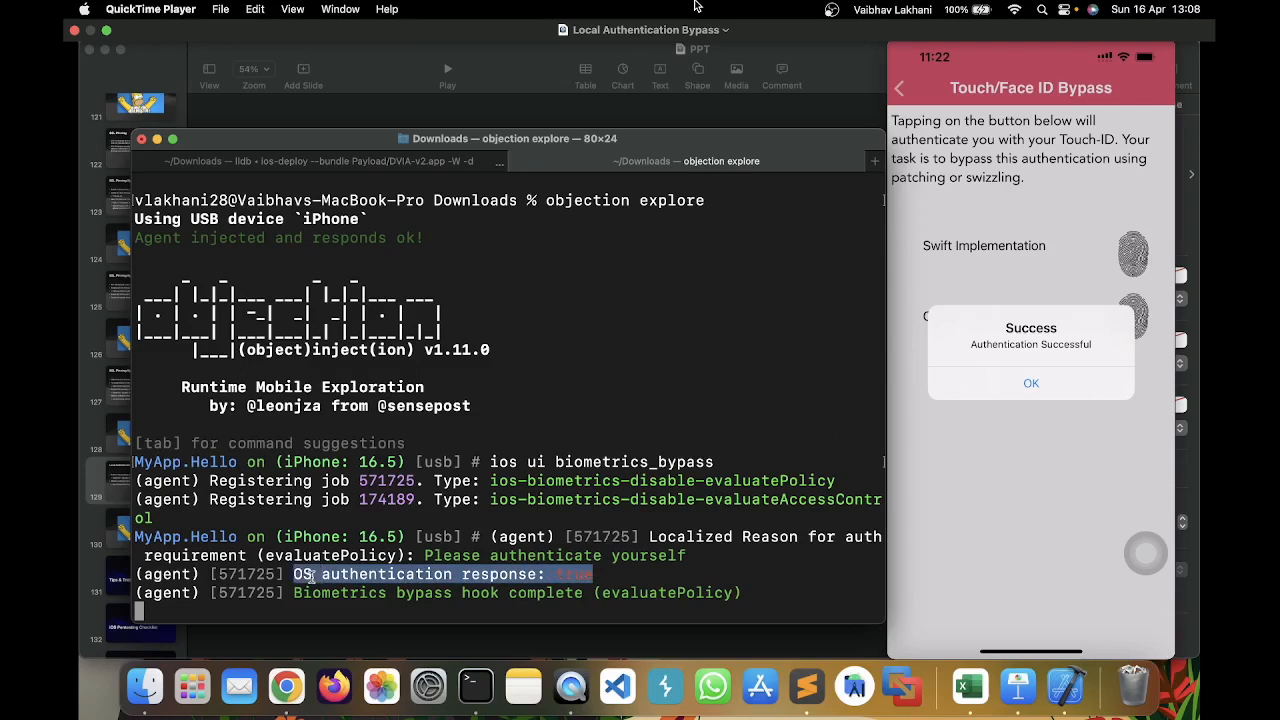
click(1030, 383)
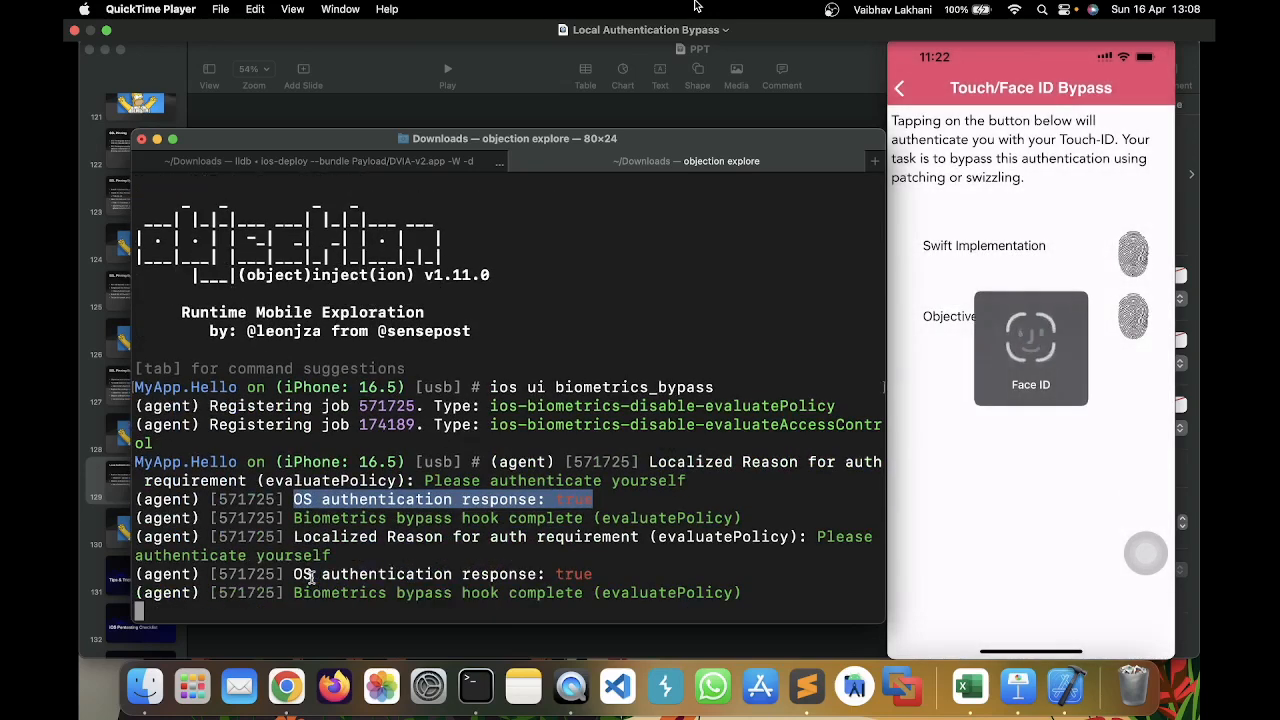
click(1030, 347)
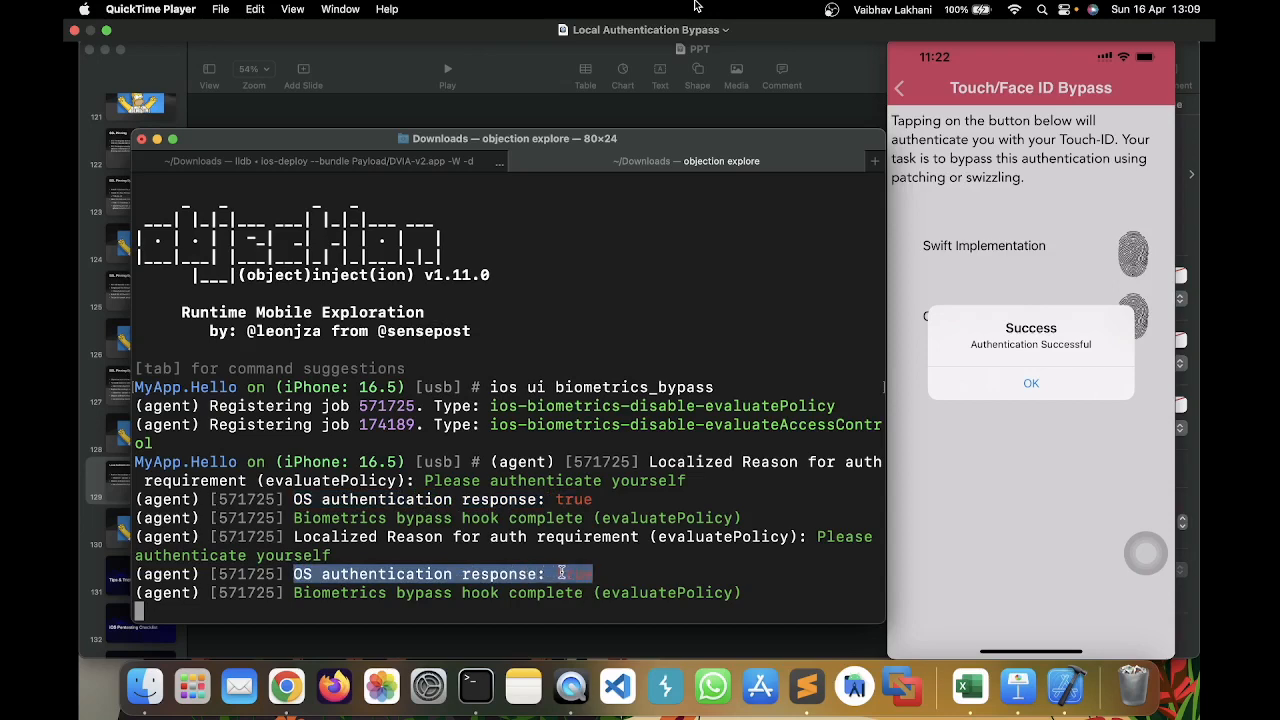
click(1030, 383)
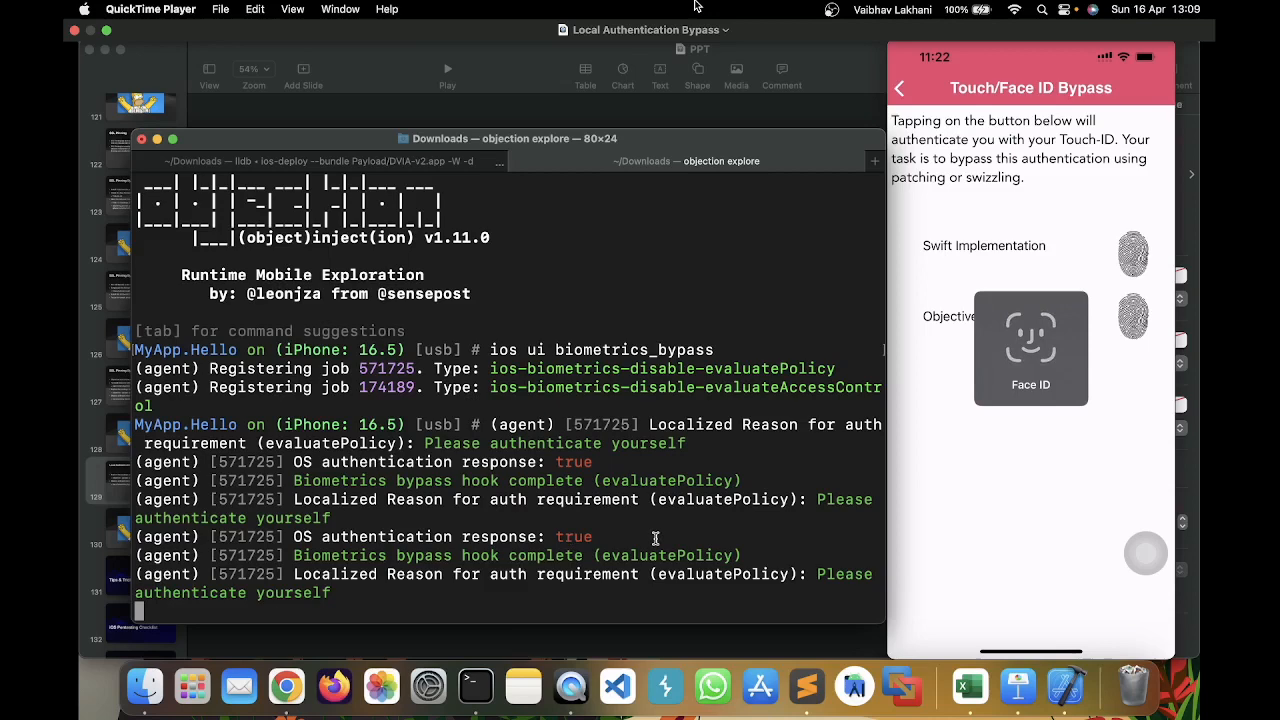
click(1030, 347)
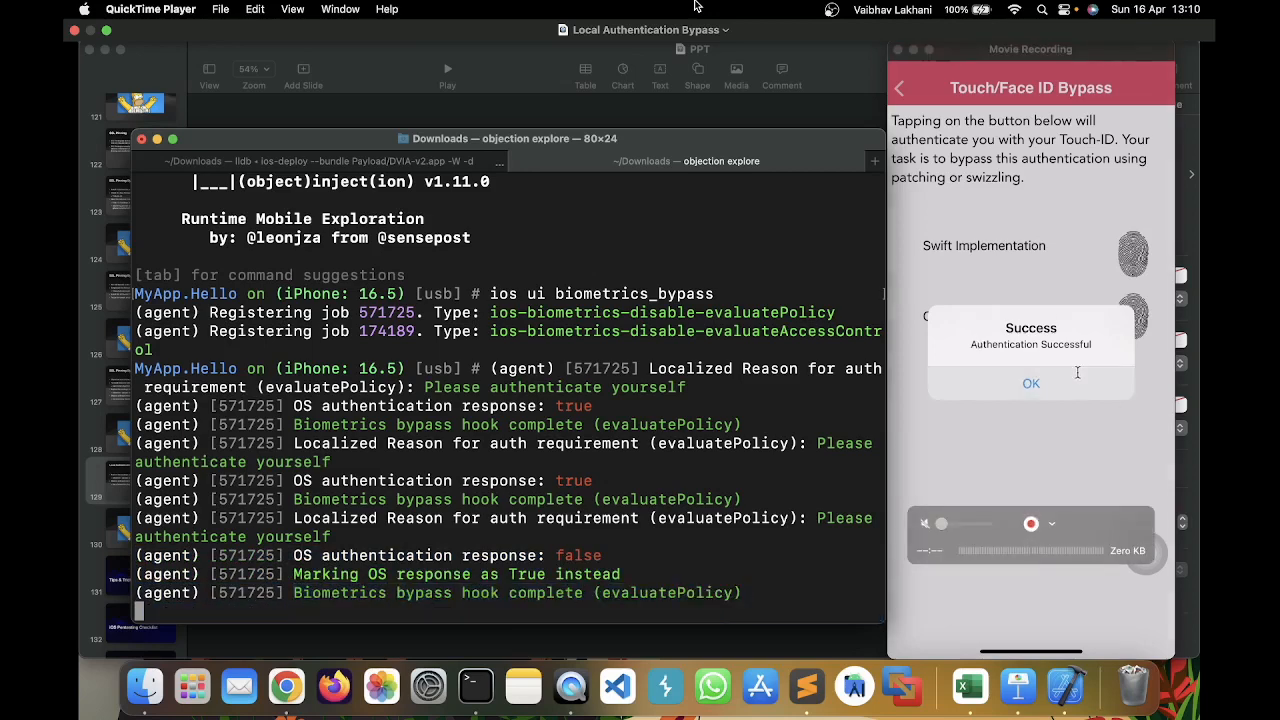
Trigger another Face ID check, cancel Face Not Recognised, and dismiss the Success alert.
click(1030, 383)
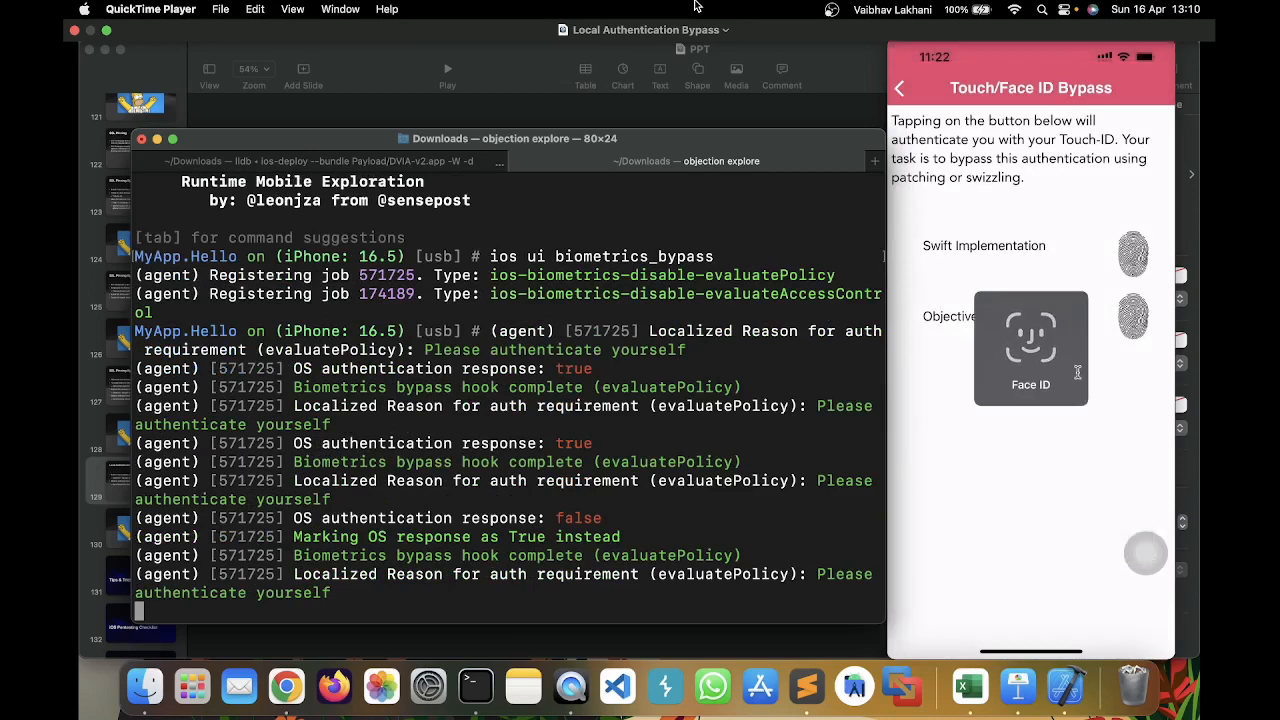
click(1030, 348)
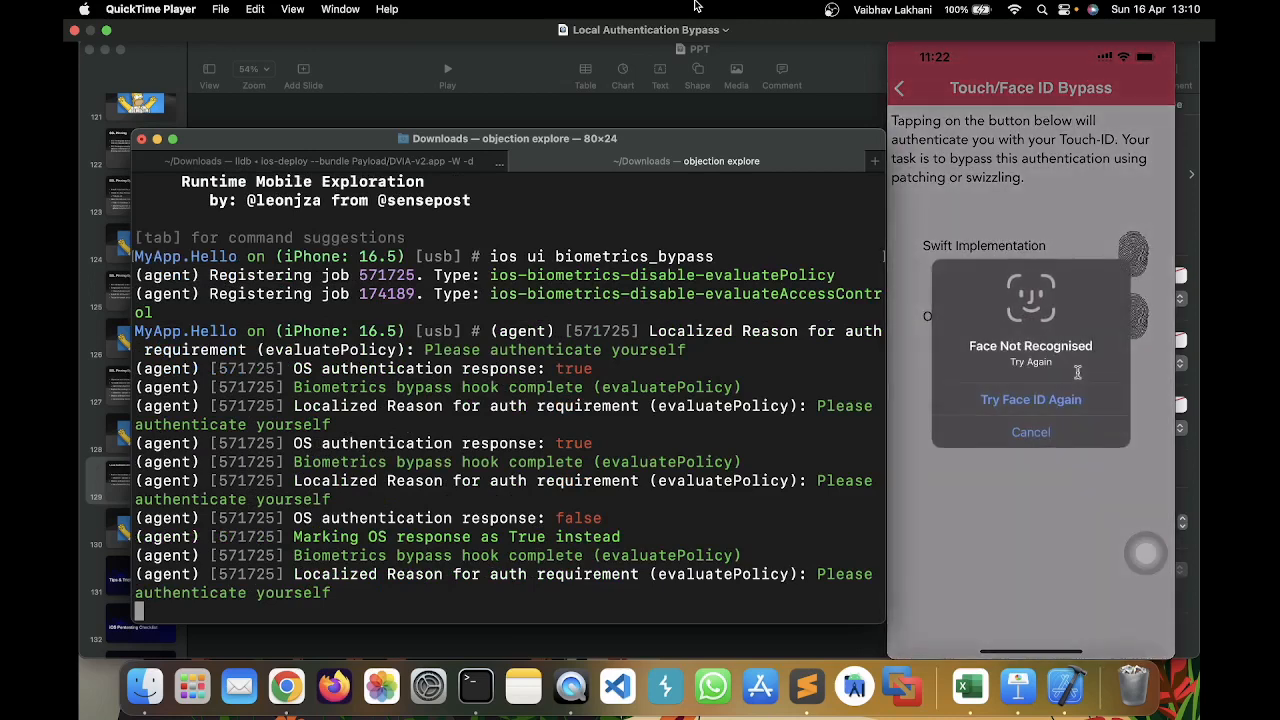
click(1030, 399)
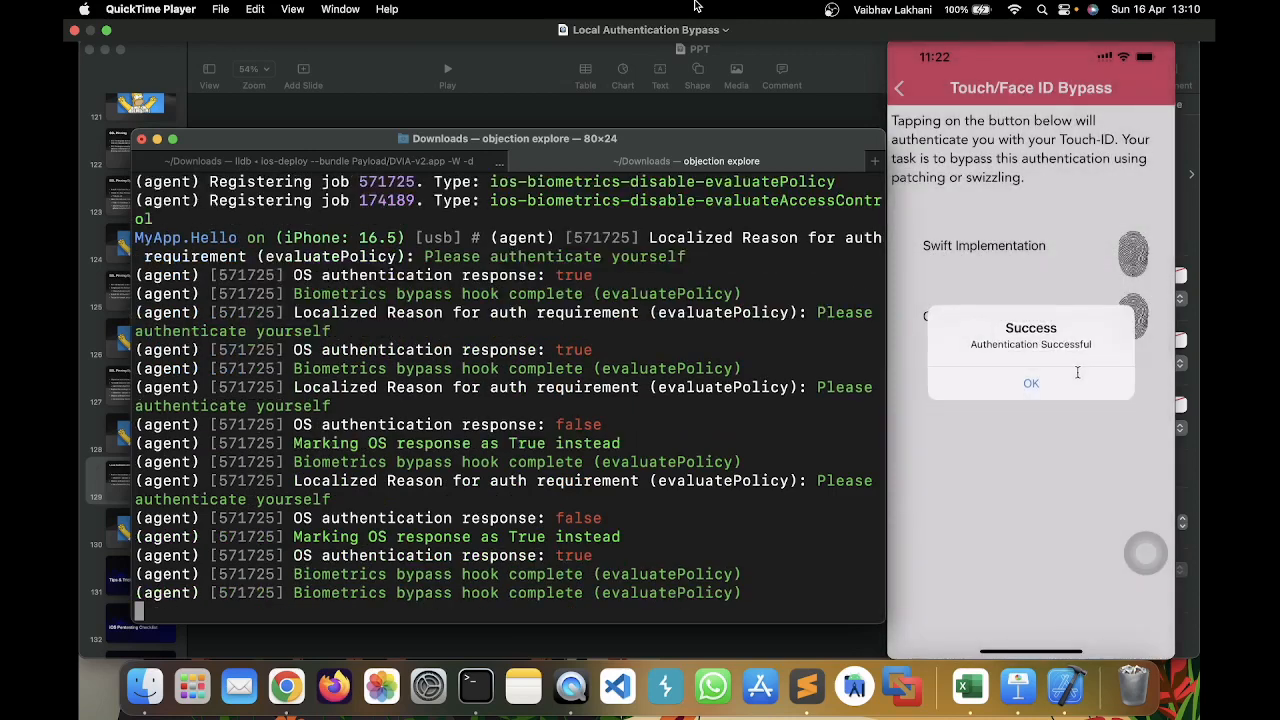
mouse_move(318, 535)
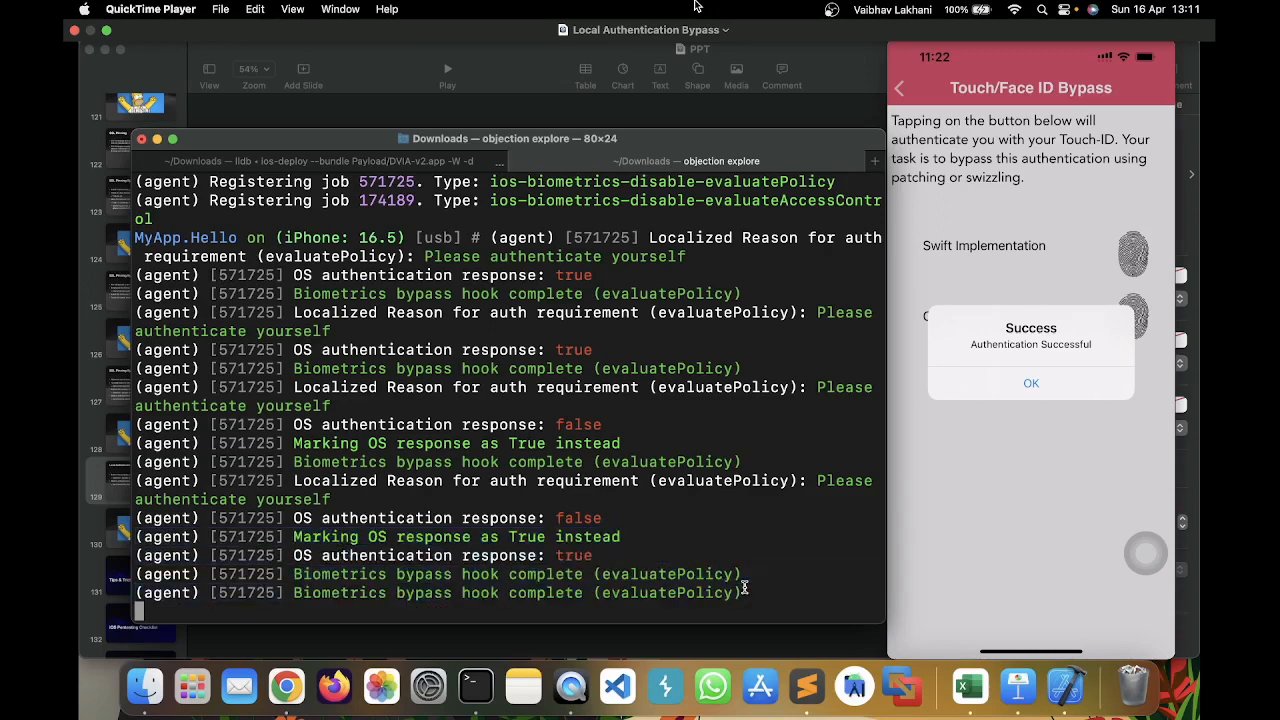
click(1030, 383)
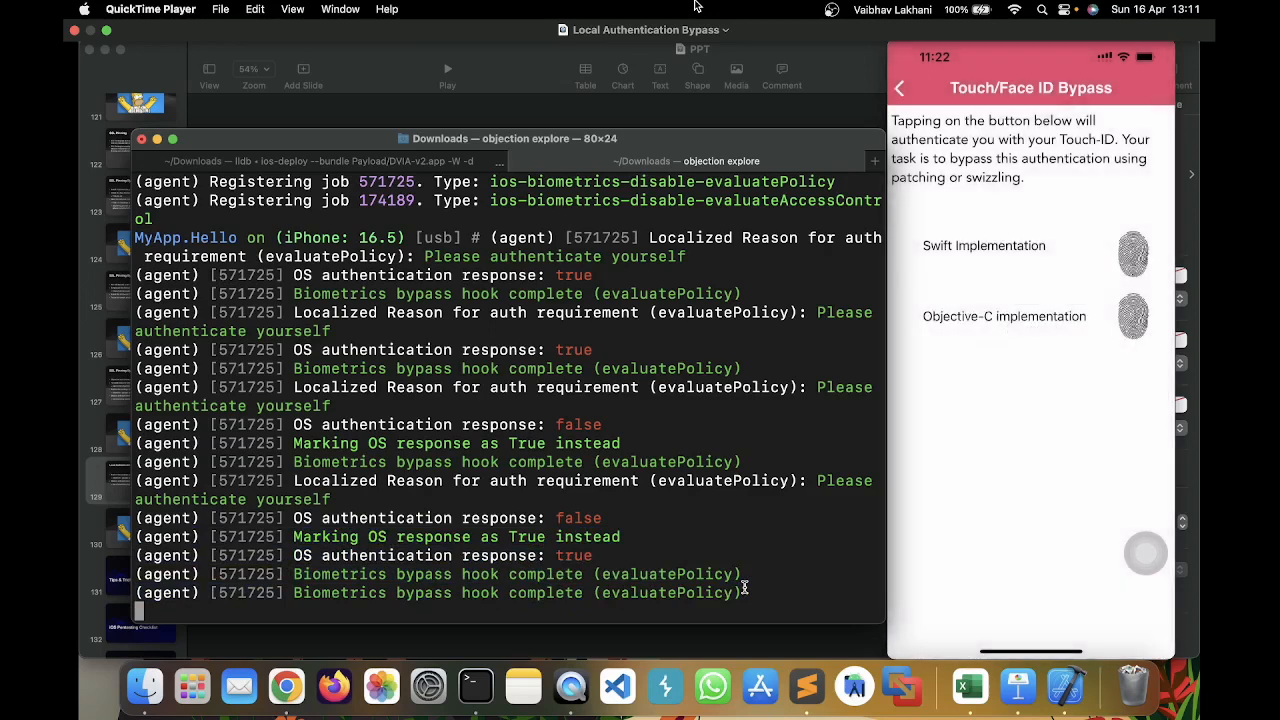